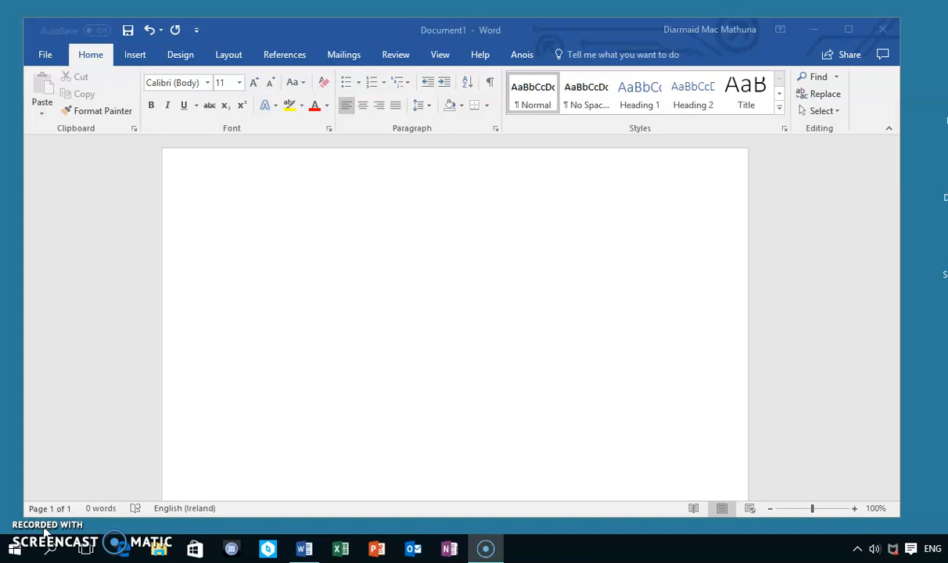
mouse_move(216, 462)
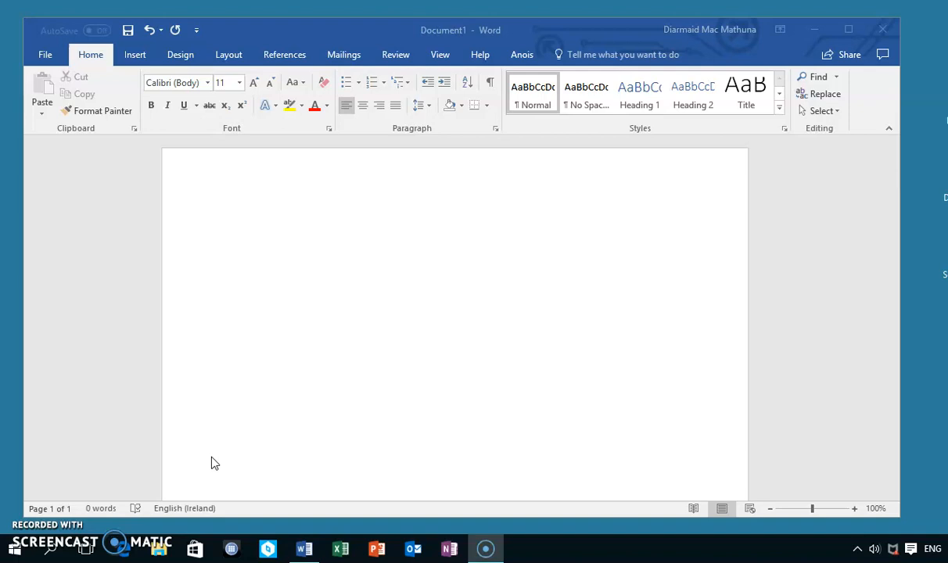
mouse_move(106, 179)
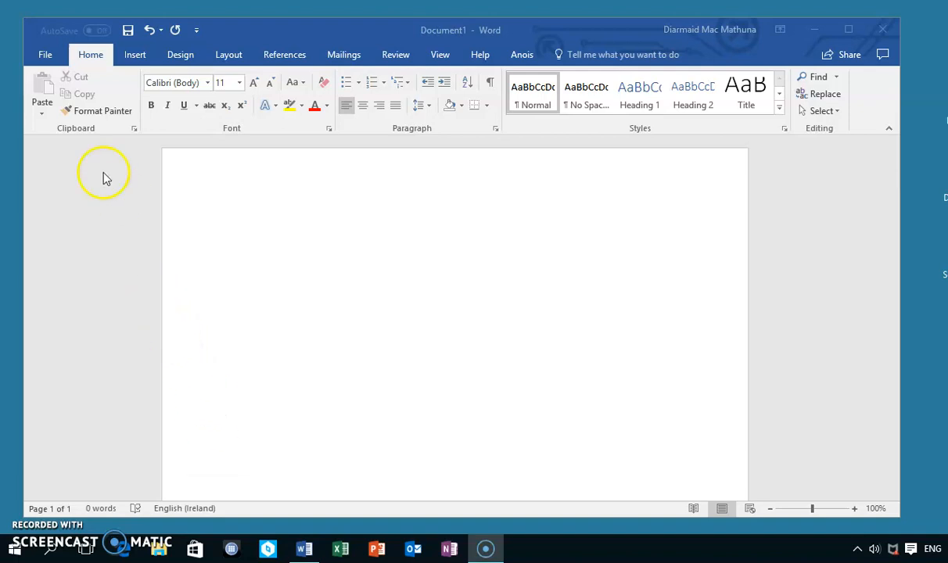
mouse_move(44, 53)
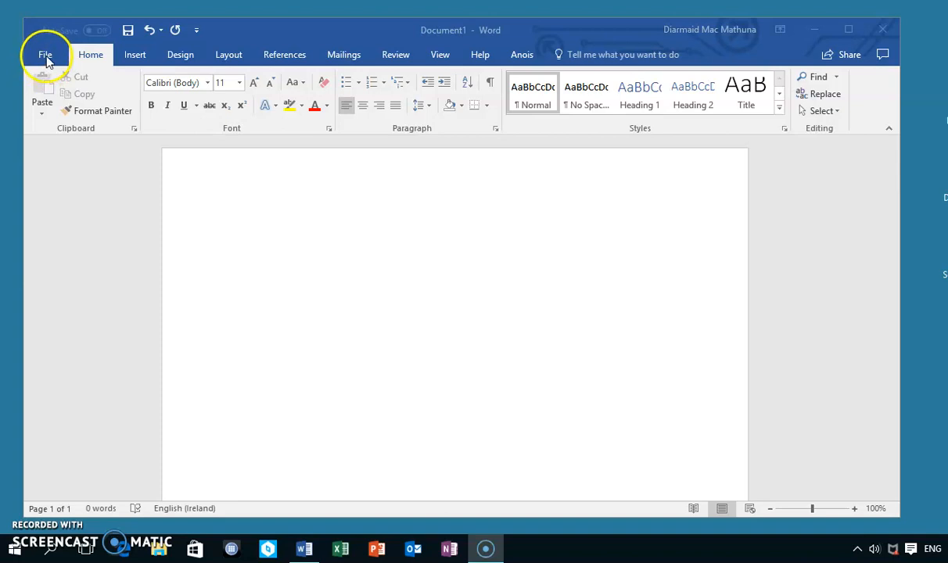
Step: Reach the Proofing page of Word Options via File > Options
click(232, 225)
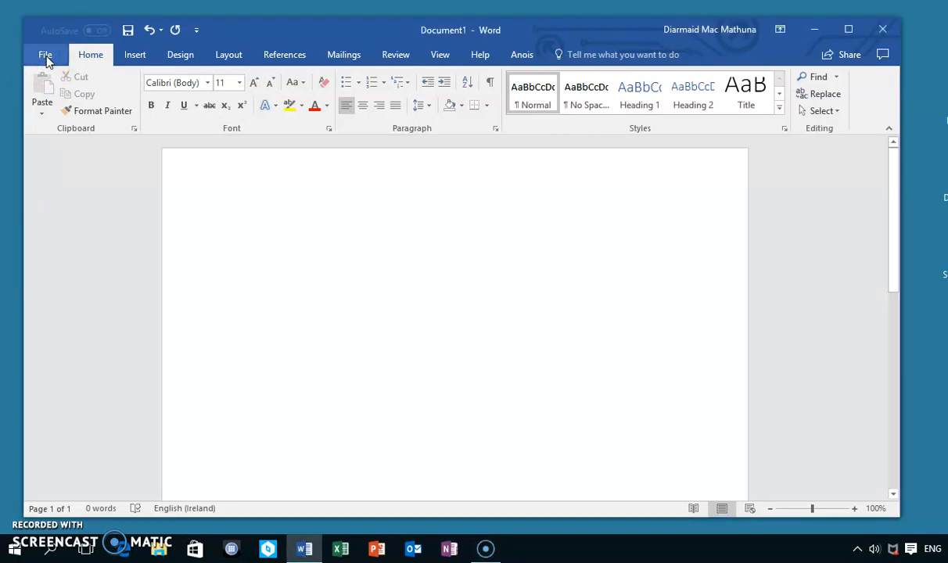
click(232, 225)
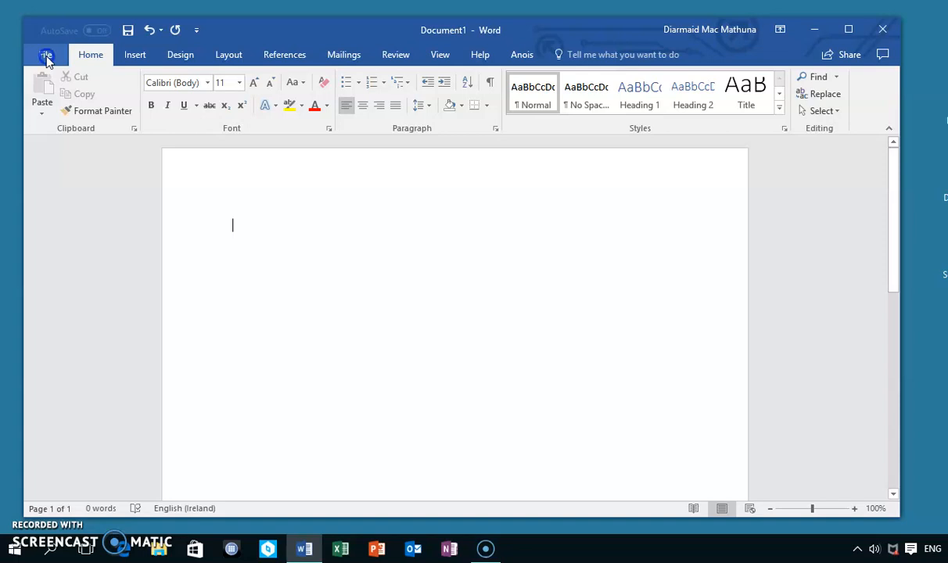
click(47, 54)
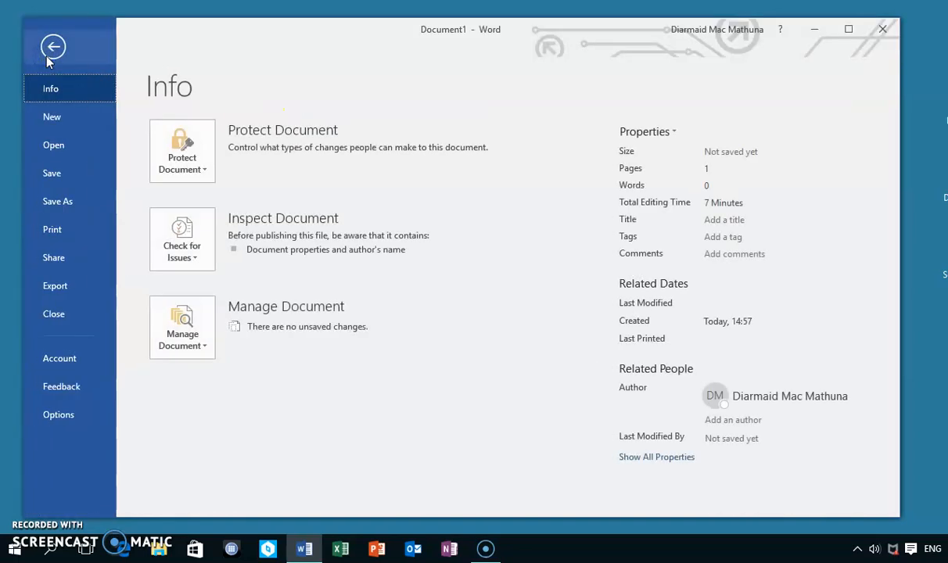
mouse_move(61, 387)
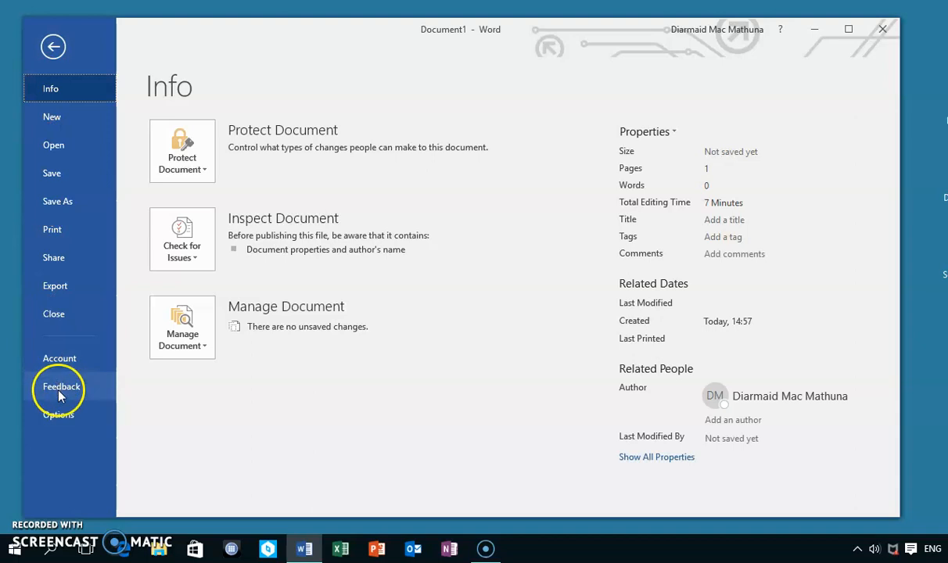
click(53, 47)
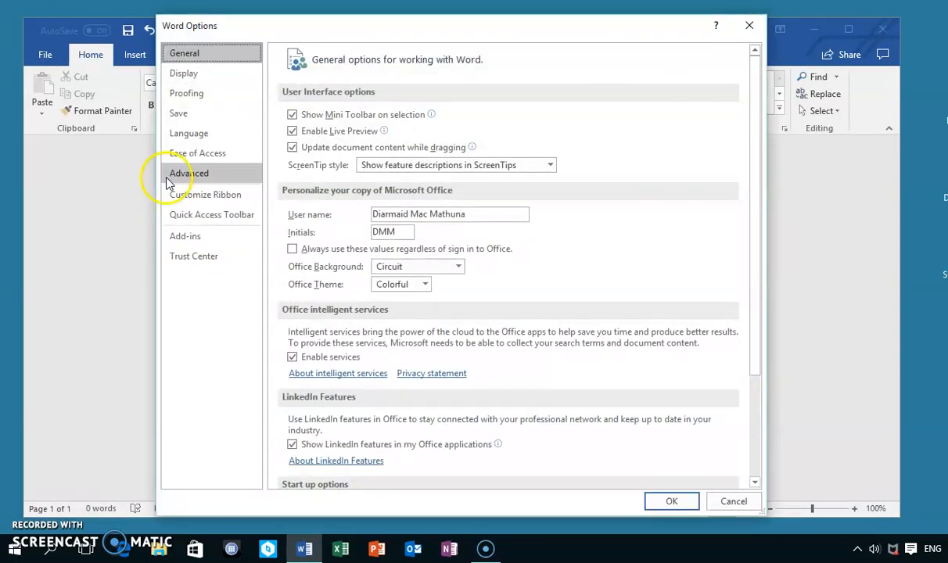
click(186, 94)
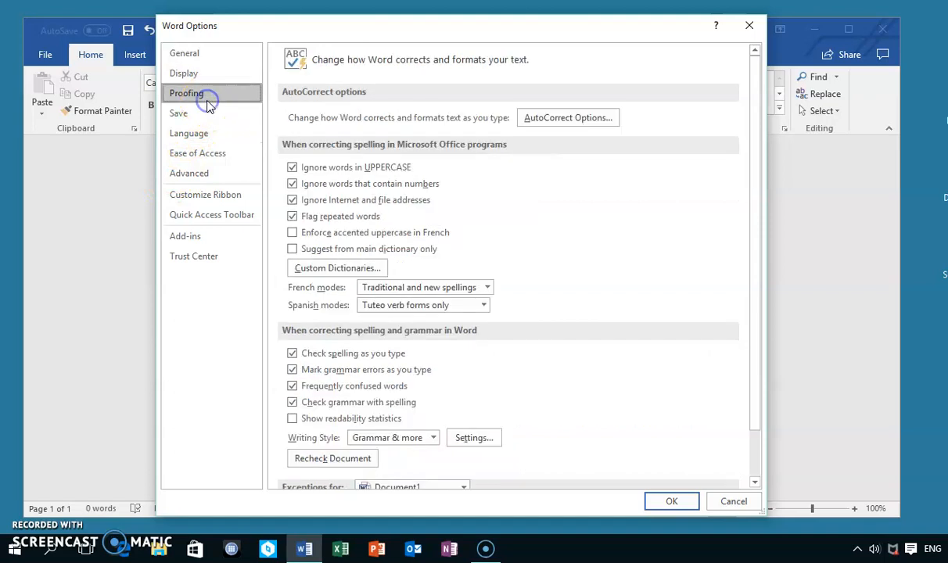
mouse_move(426, 94)
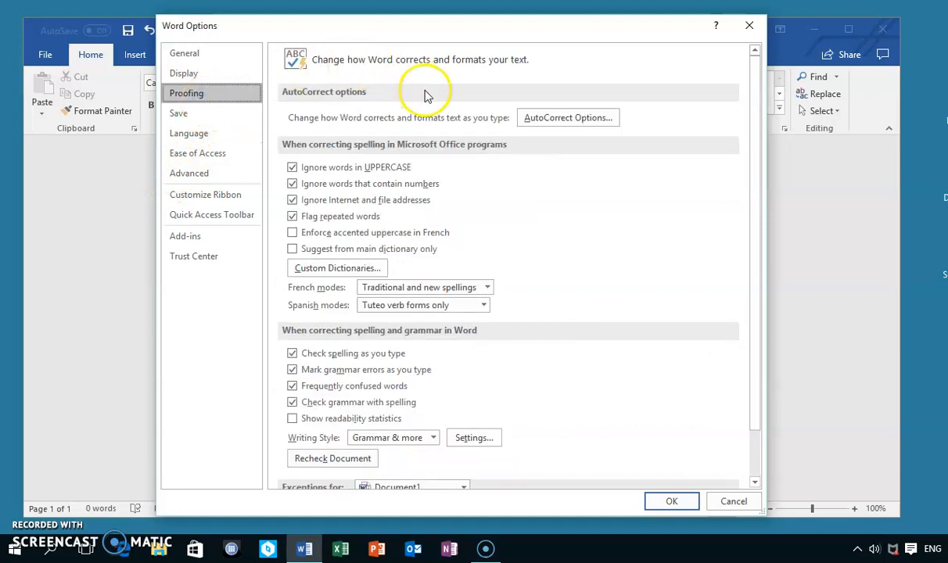
mouse_move(568, 117)
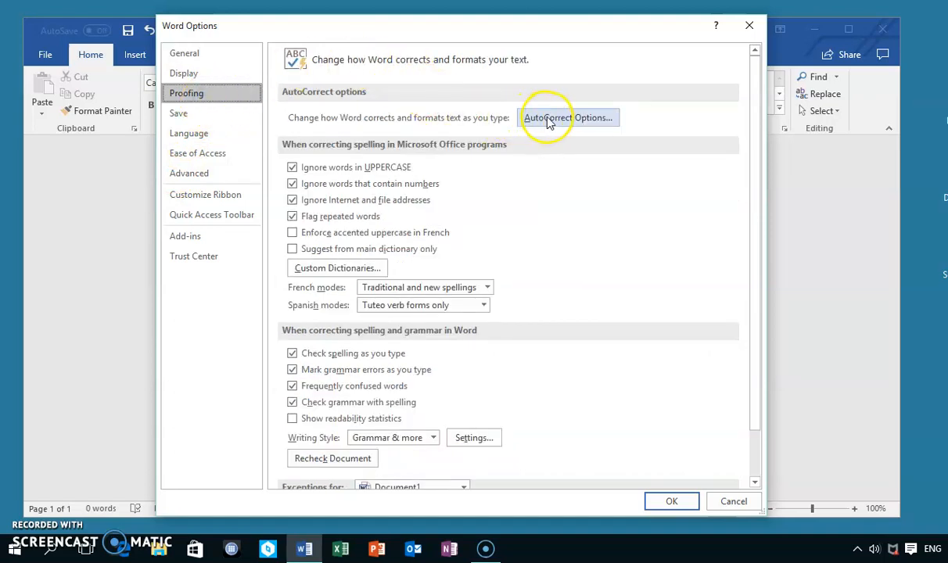
Step: Bring up AutoCorrect Options and focus the empty Replace box
click(570, 118)
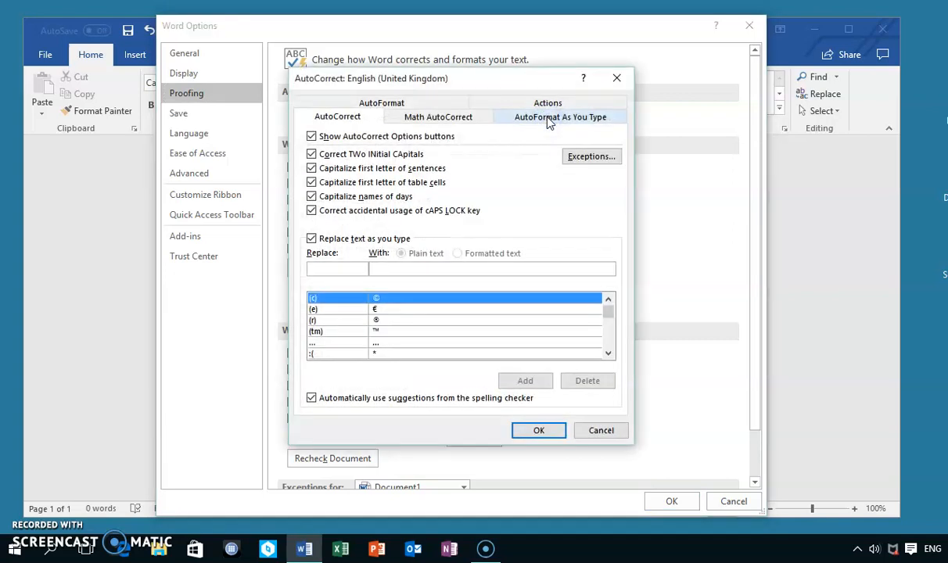
click(337, 269)
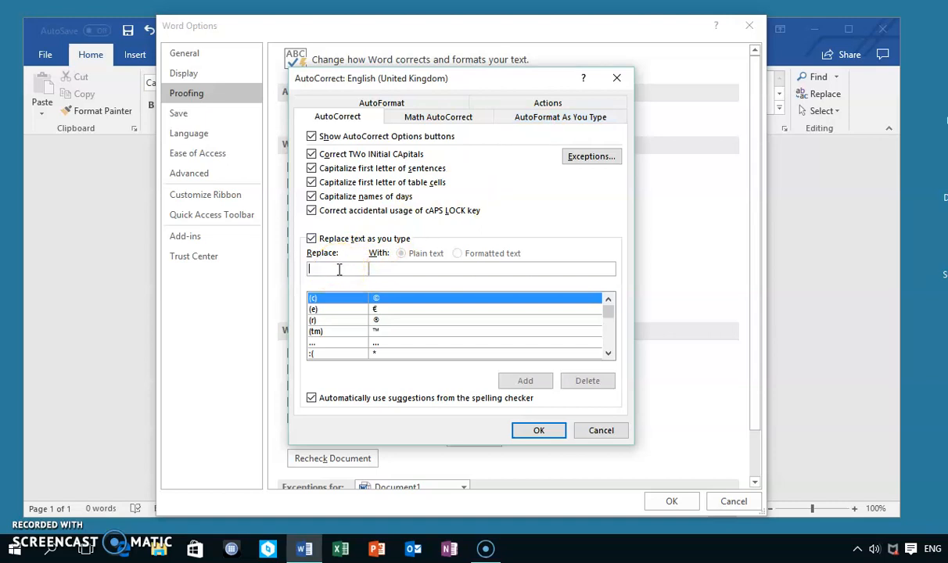
Step: Look up the i → I replacement entry, delete it, and confirm with OK
text(i)
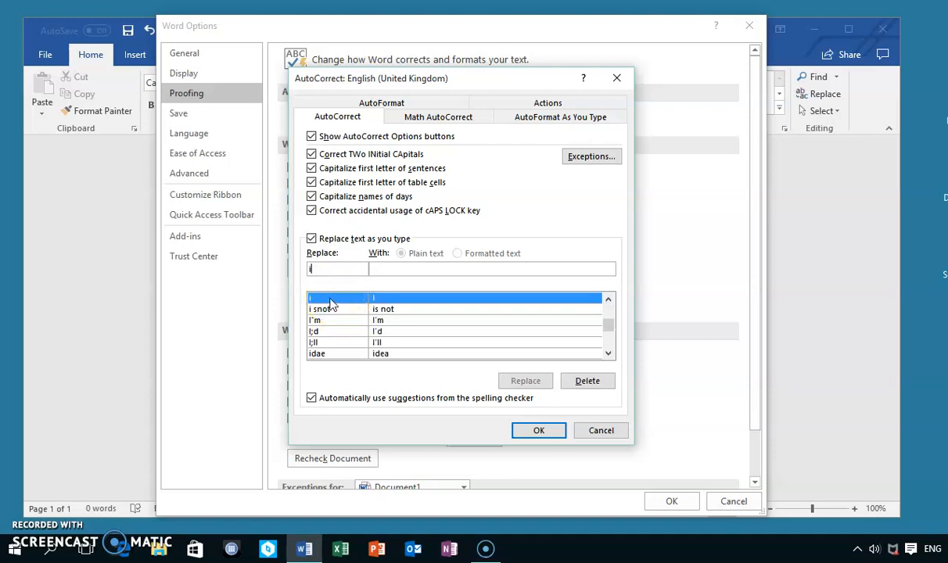
mouse_move(383, 304)
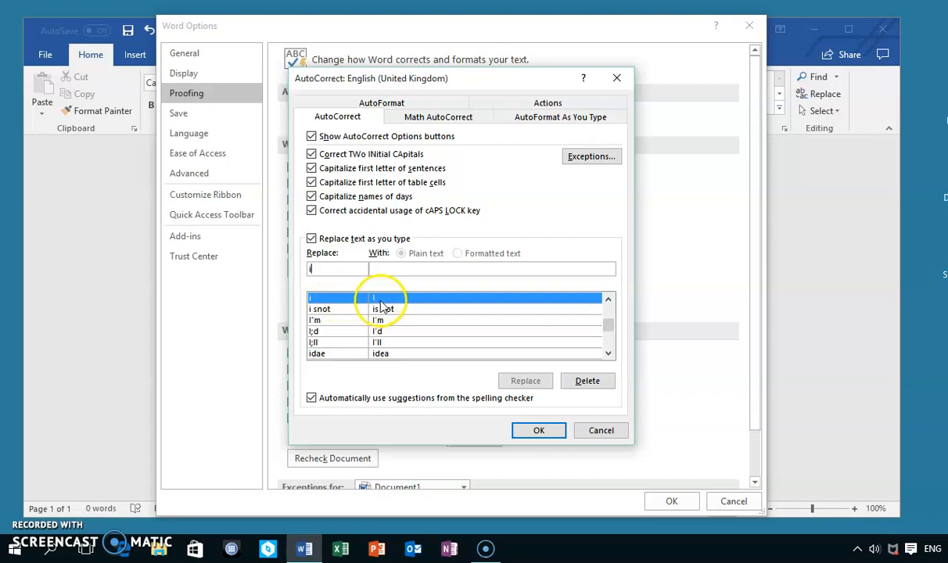
mouse_move(383, 305)
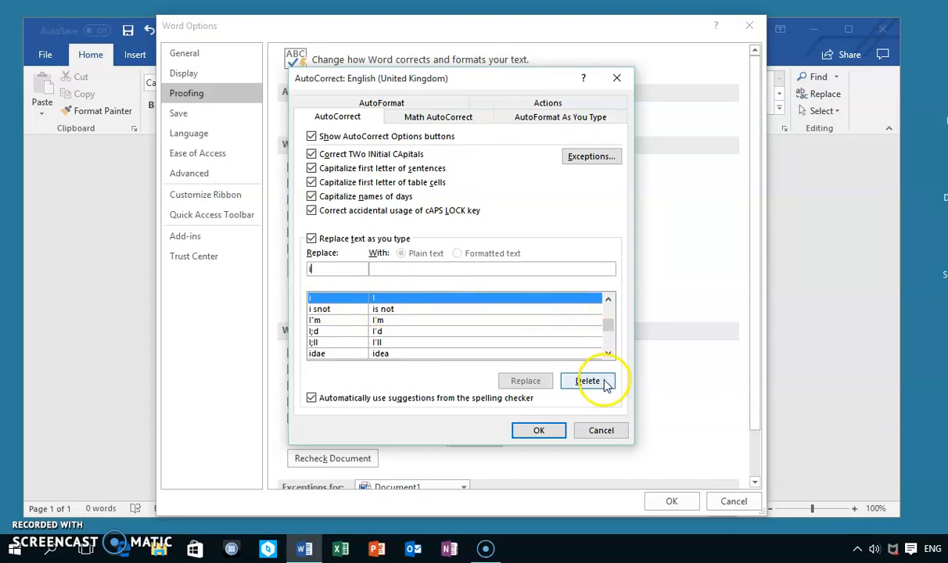
click(589, 380)
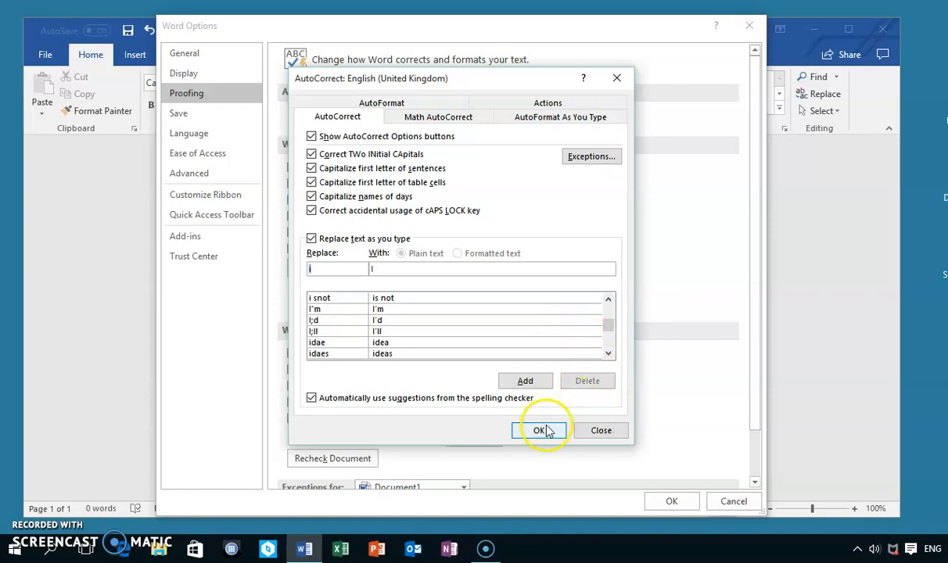
click(539, 431)
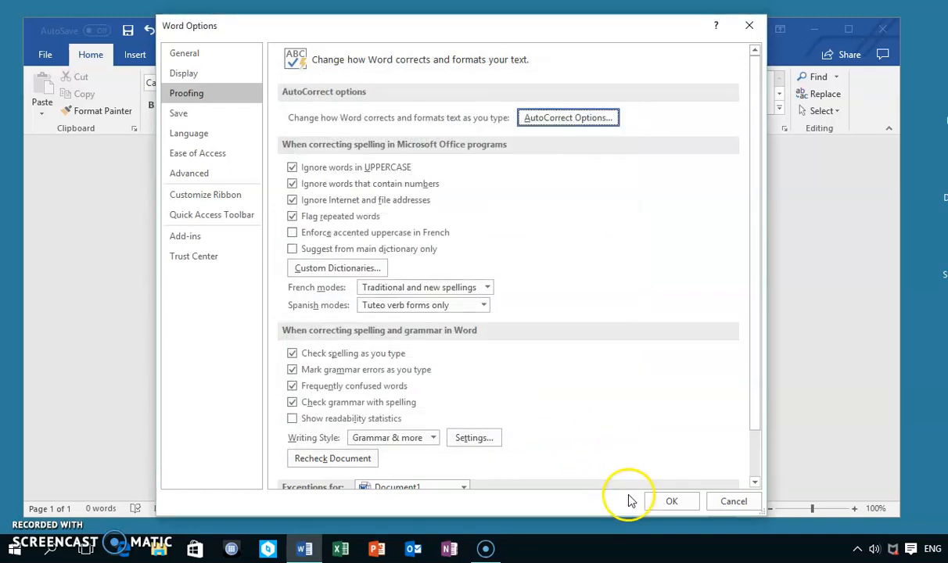
click(670, 501)
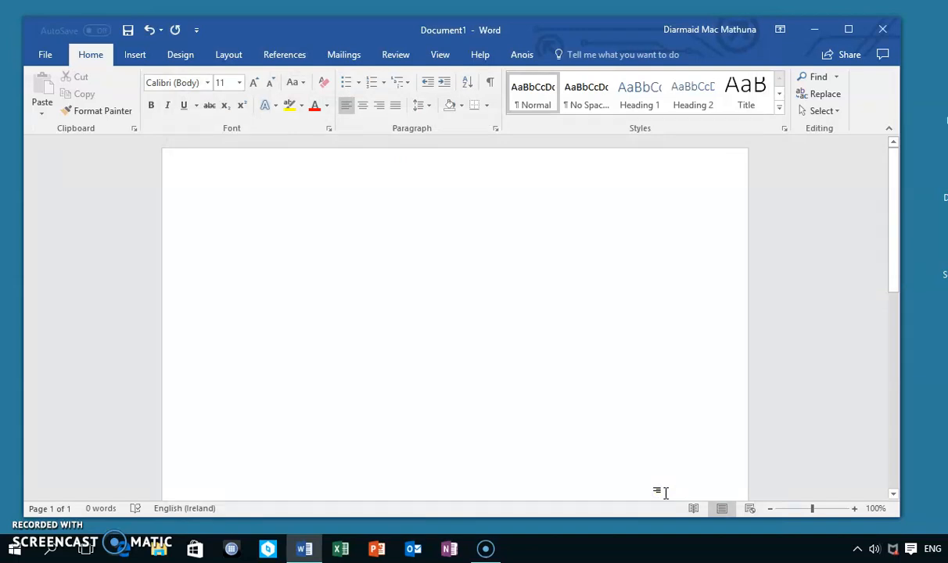
Step: Type 'Tá mé i' in the document to confirm the i stays lowercase
text(Tá)
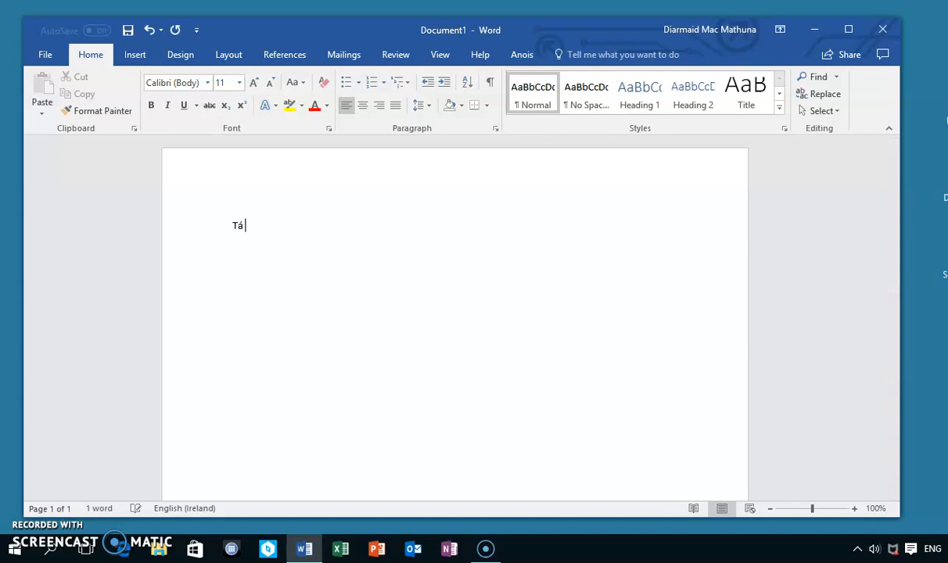
text(mé)
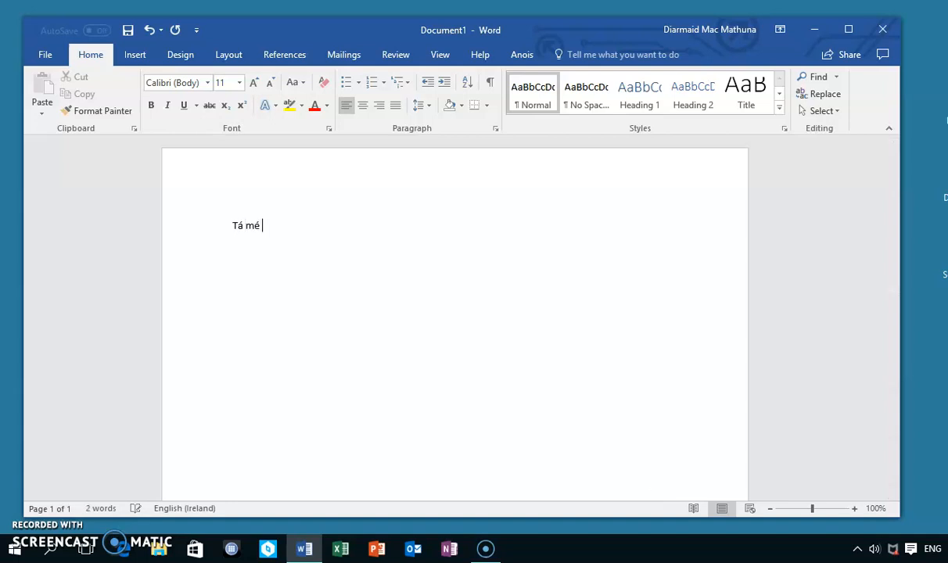
text(i)
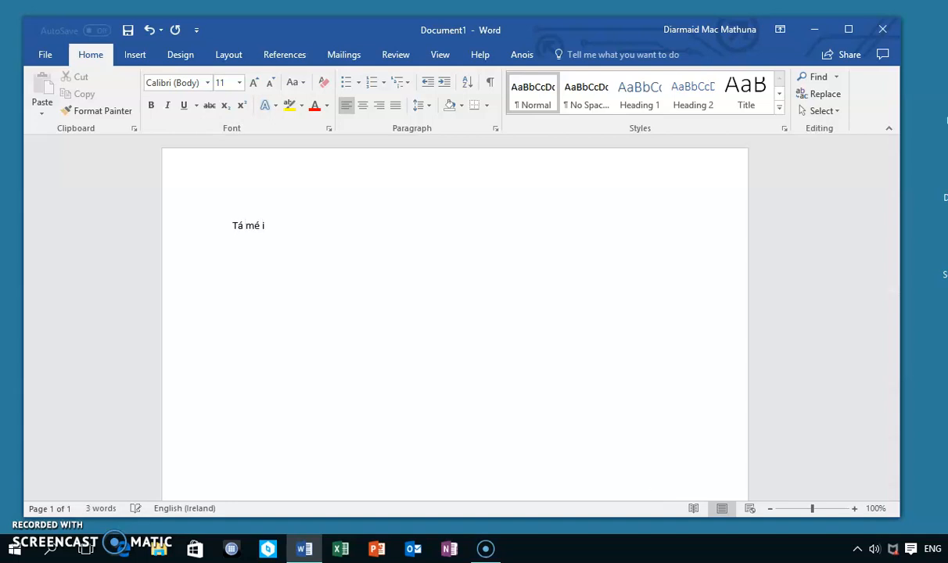